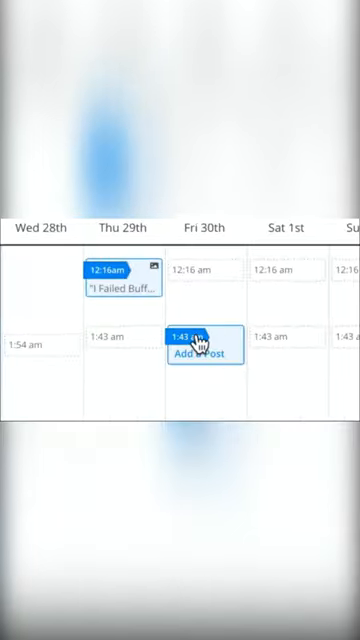
# Start a new post from the Friday 30th 1:43 am calendar slot.
pyautogui.click(204, 356)
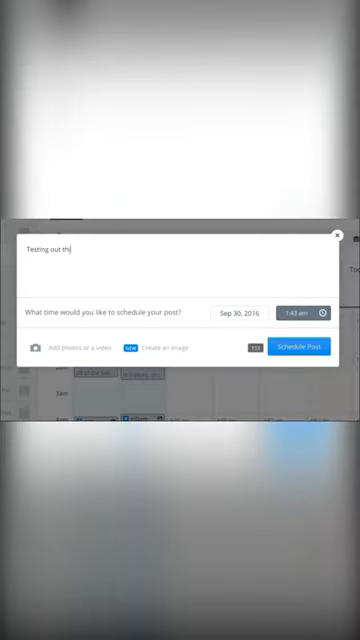